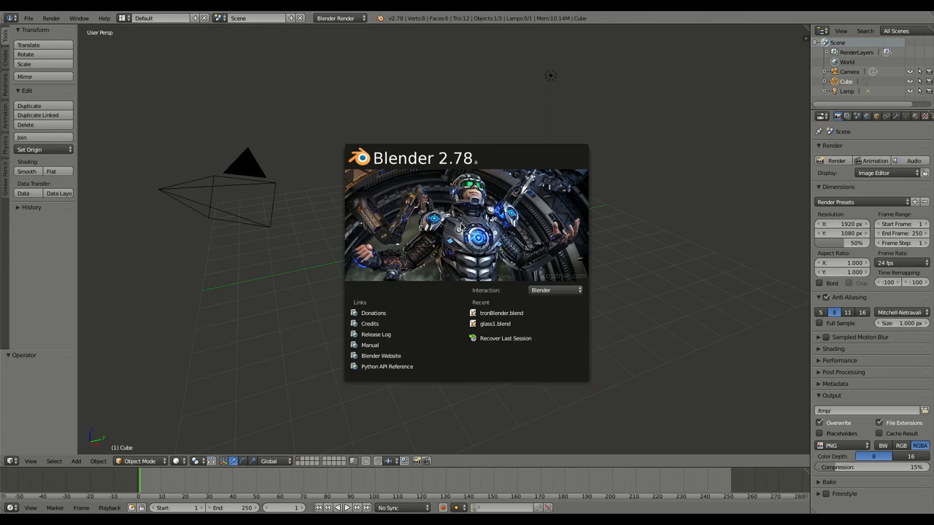
Dismiss the startup splash screen to reveal the default scene
click(471, 186)
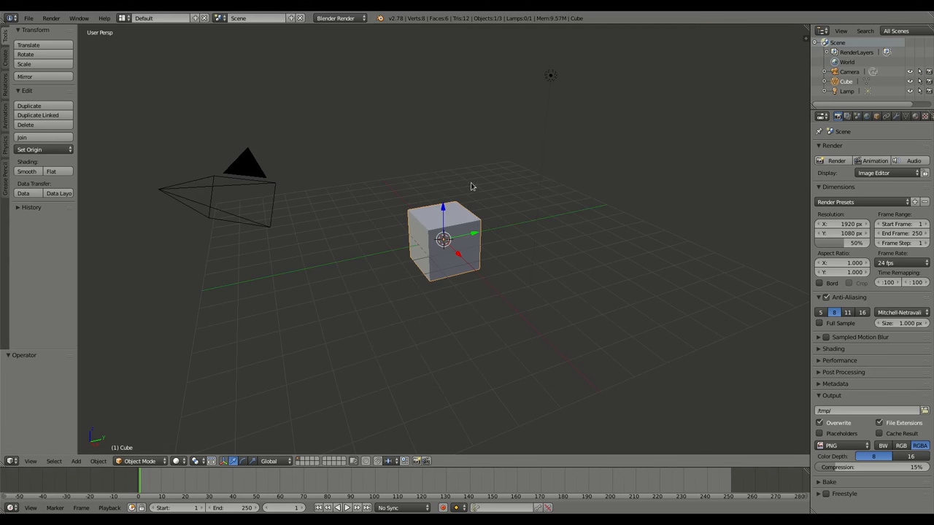
mouse_move(451, 241)
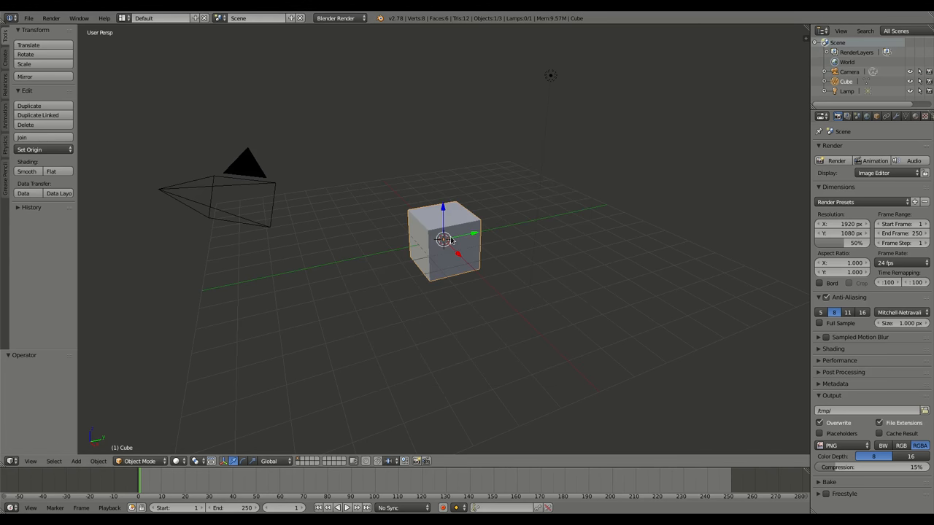
mouse_move(450, 241)
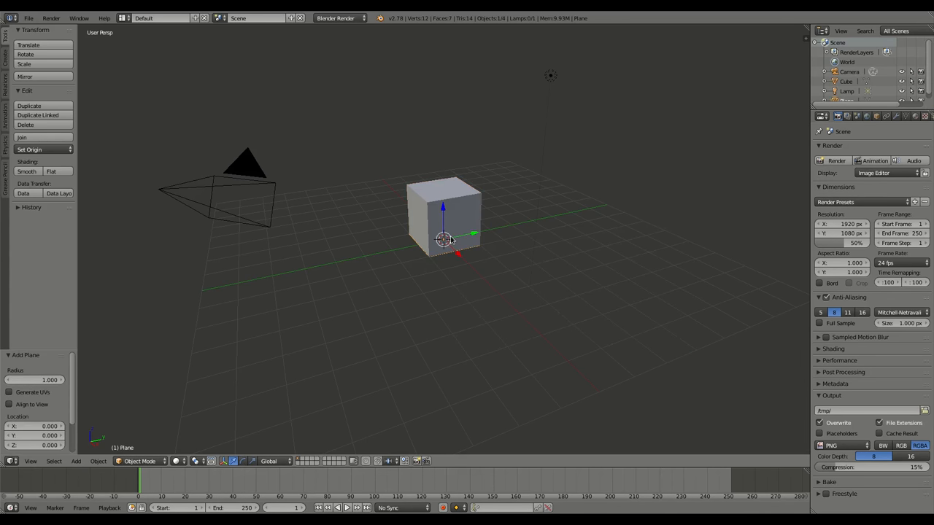
Scale the plane up tenfold into a floor and render the scene
key(s)
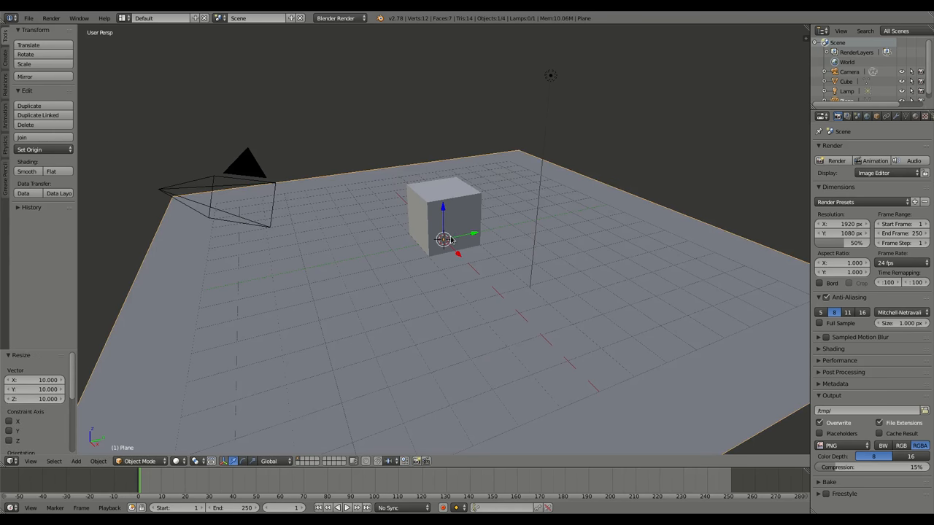
key(F12)
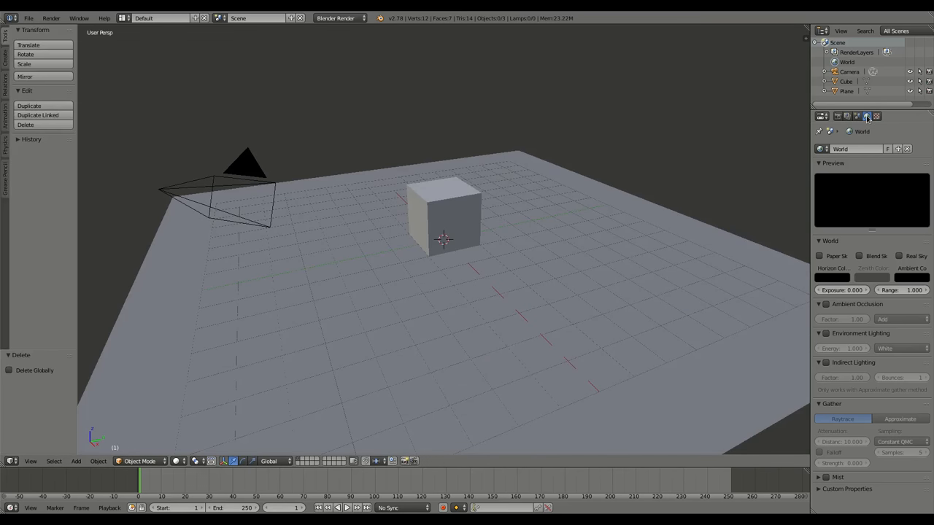
mouse_move(832, 277)
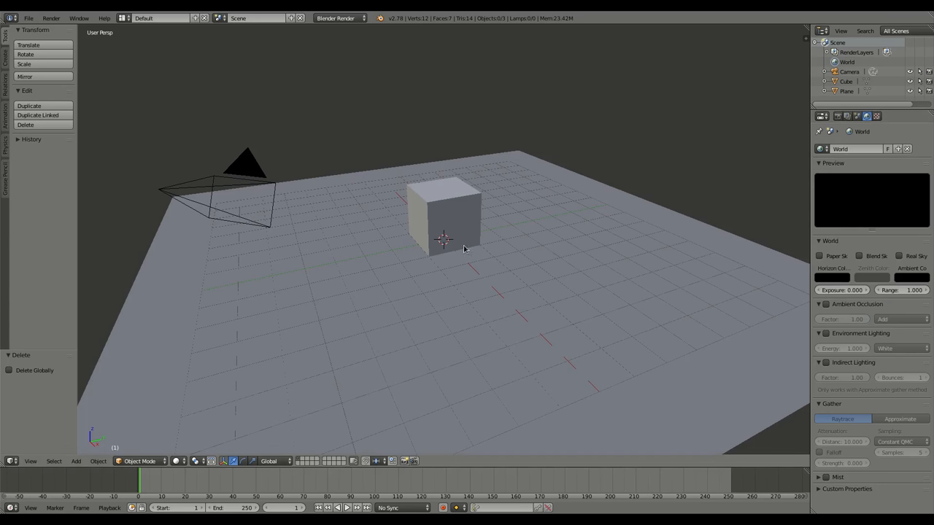
mouse_move(550, 134)
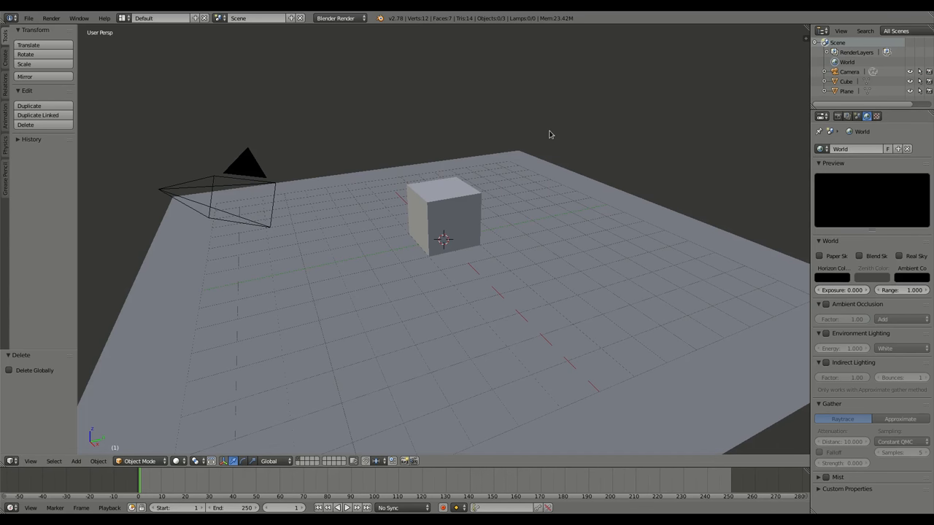
mouse_move(509, 137)
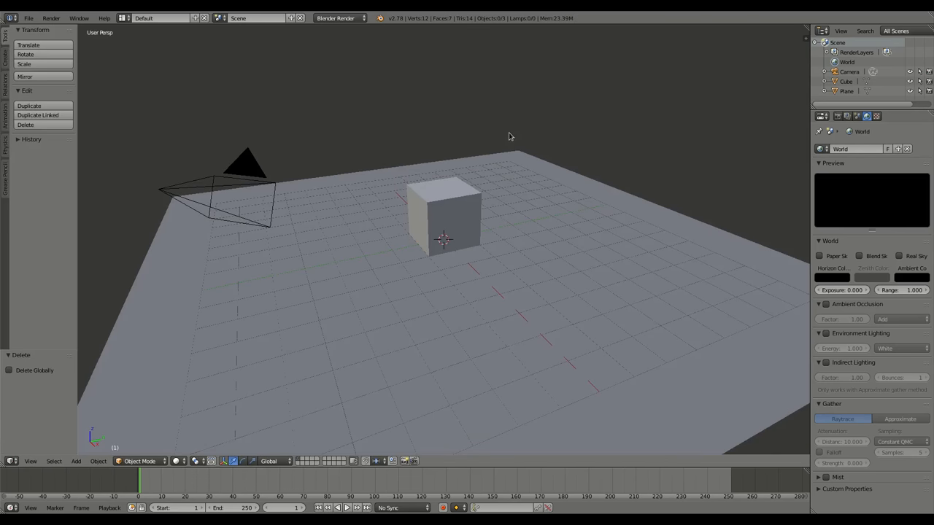
Give the cube a red diffuse colour at intensity 1 with specular intensity 0
click(445, 216)
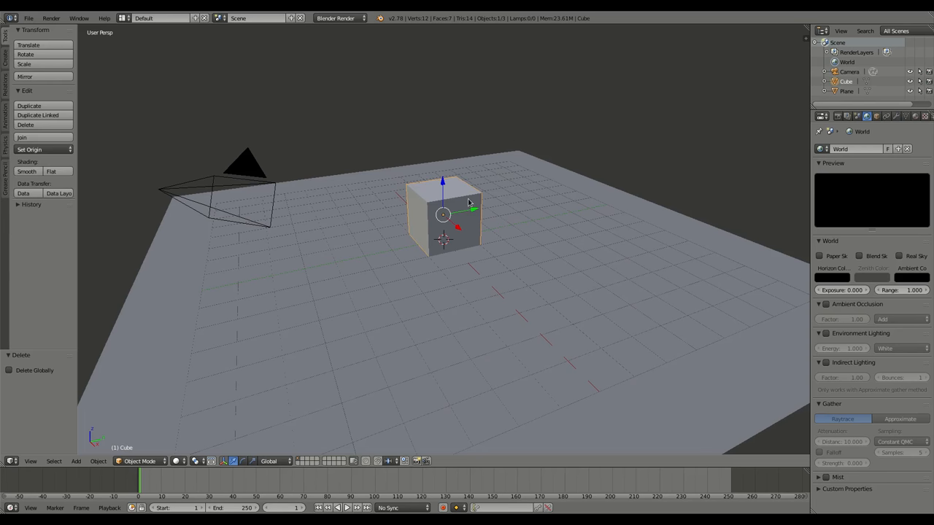
mouse_move(861, 149)
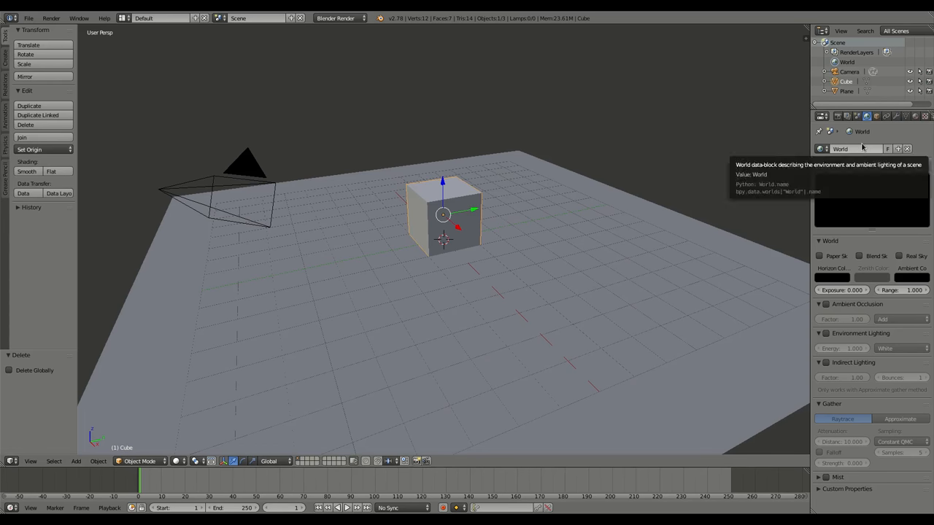
click(915, 116)
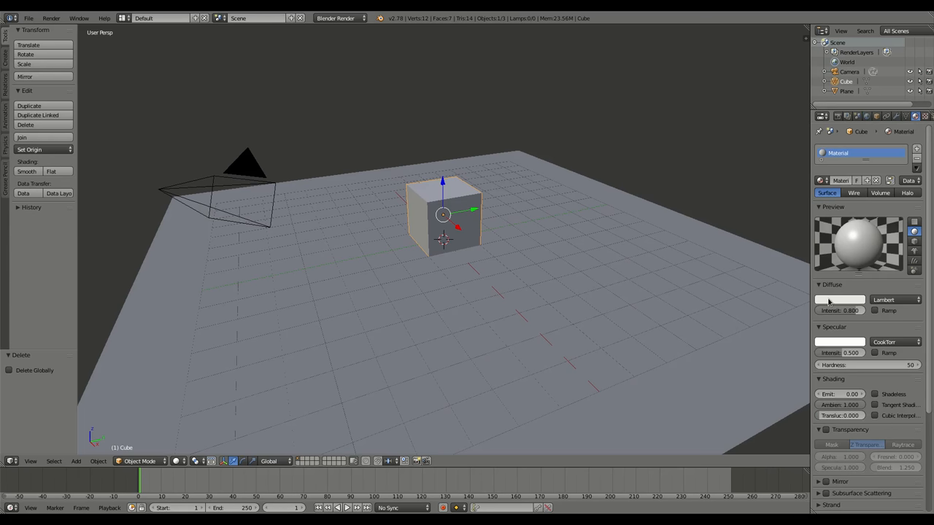
click(840, 299)
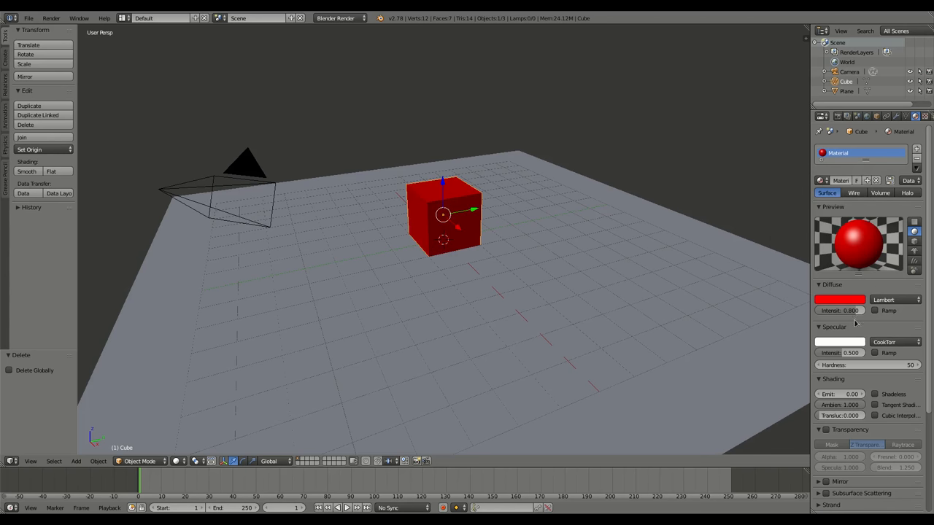
click(840, 310)
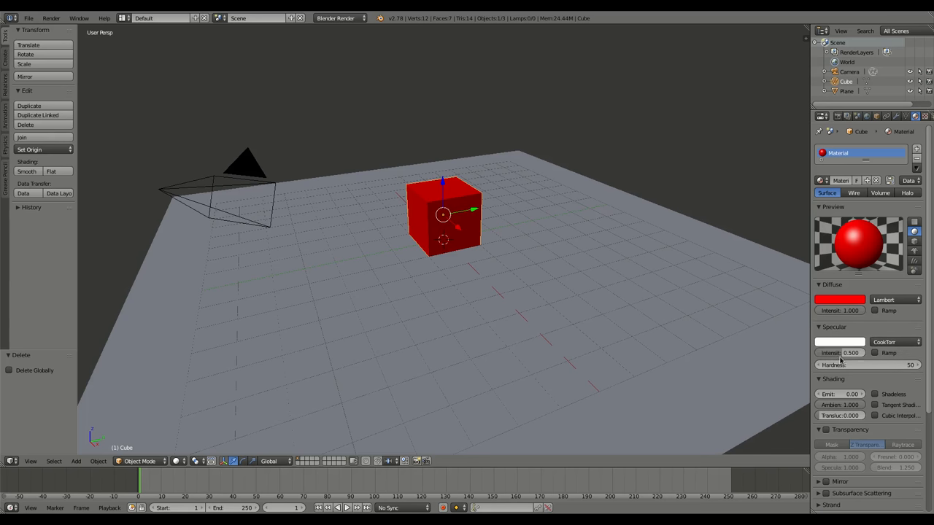
click(838, 352)
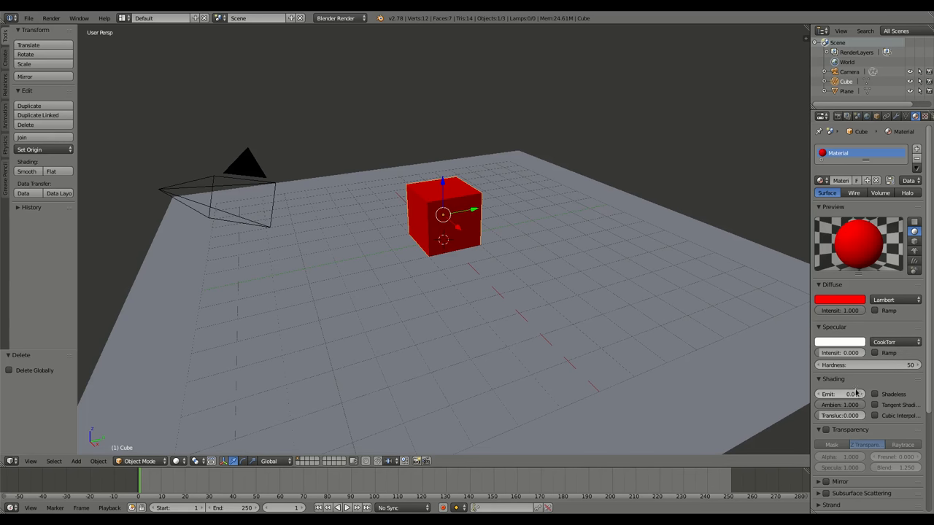
Set the cube's Emit to 2.00 and switch the material preview shape
click(839, 394)
text(2)
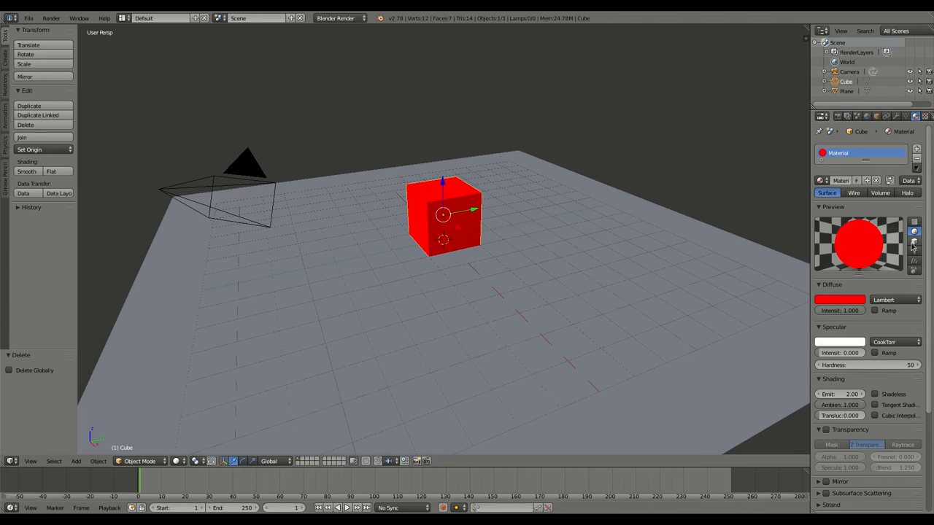
click(914, 252)
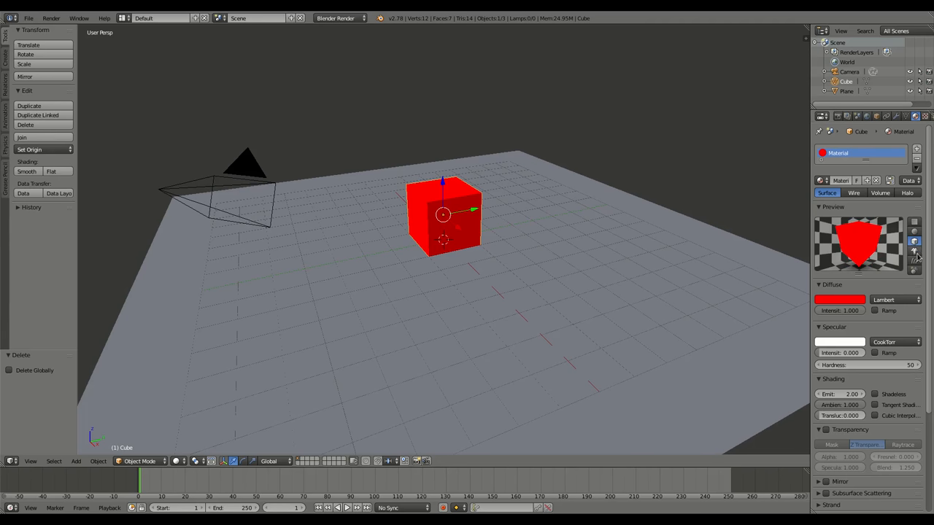
click(914, 250)
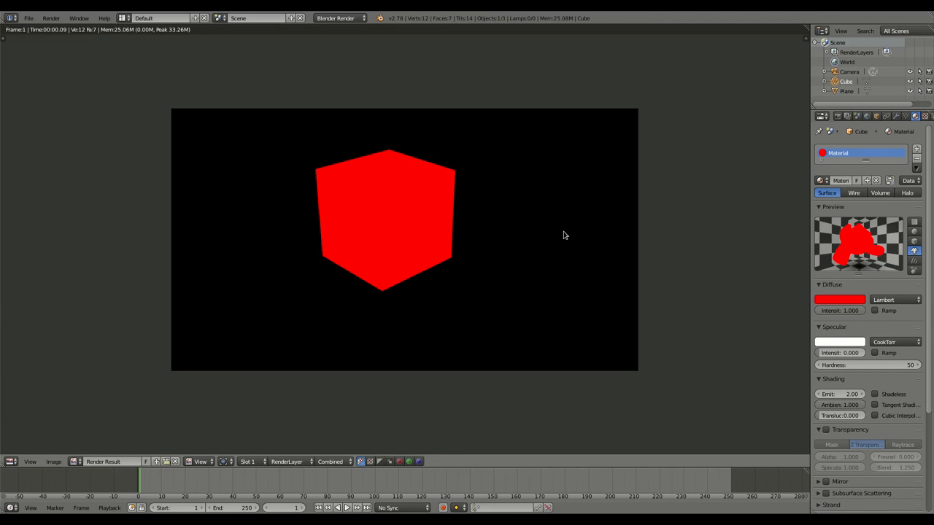
mouse_move(398, 255)
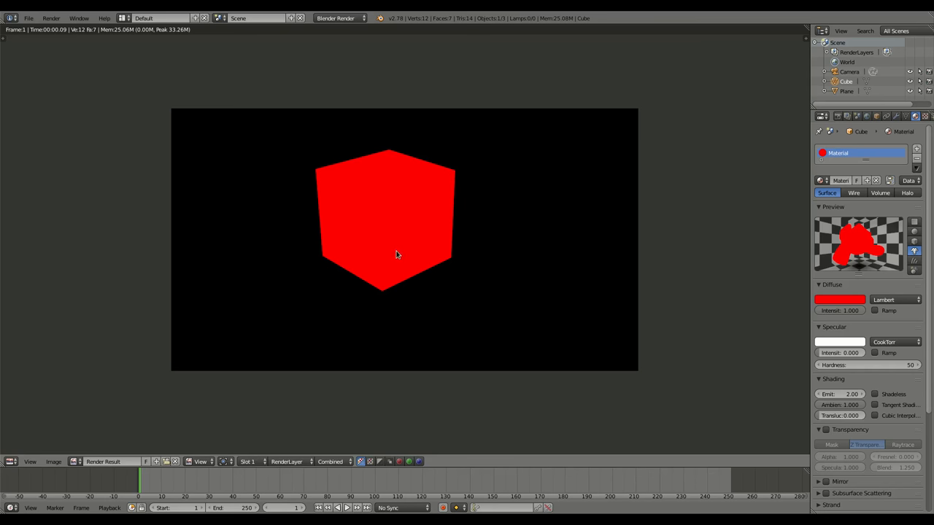
mouse_move(399, 270)
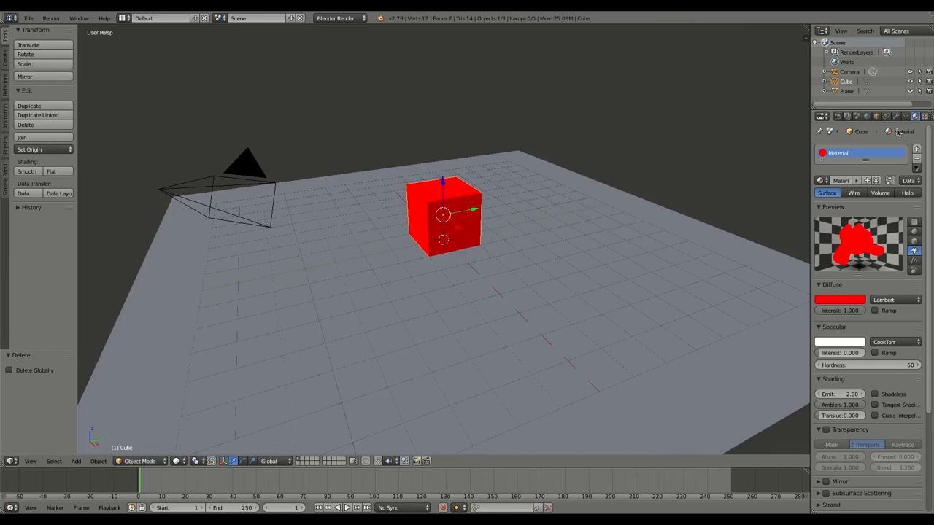
Enable world Indirect Lighting with the Approximate gather method
click(866, 116)
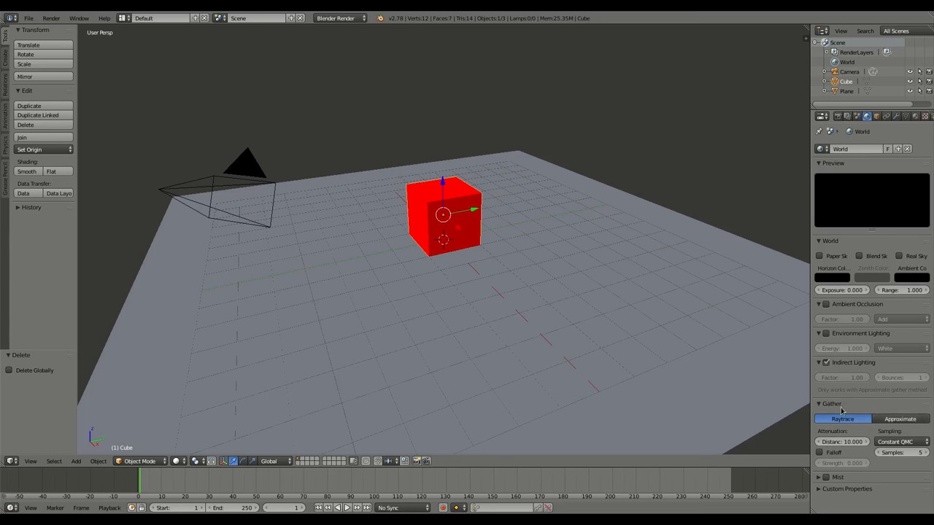
click(900, 406)
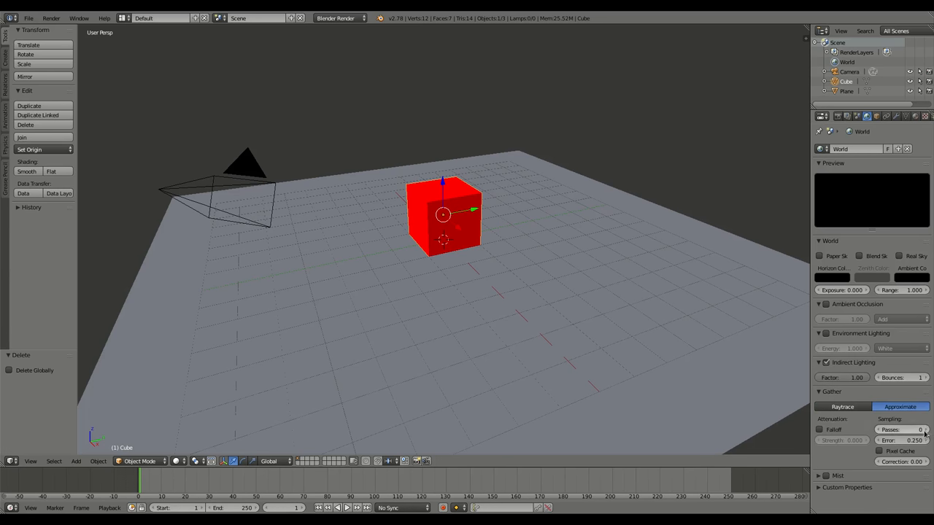
click(904, 429)
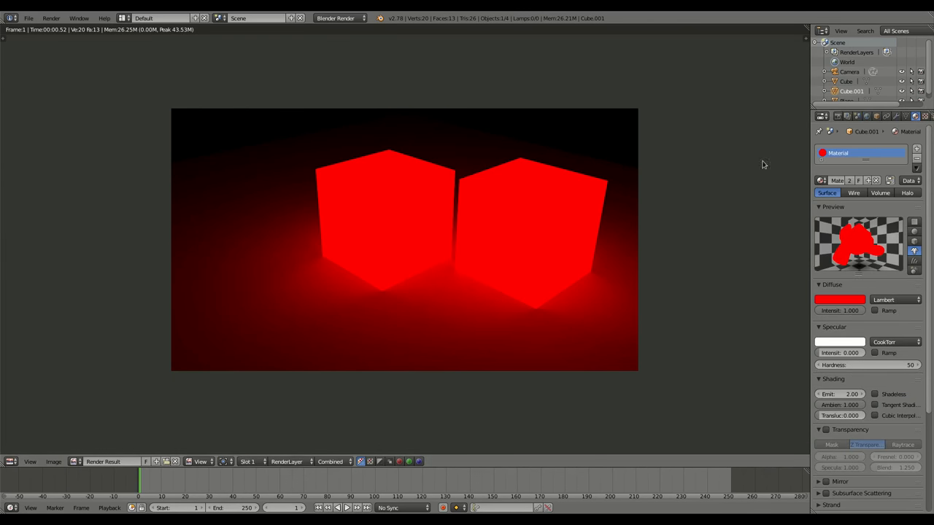
mouse_move(898, 169)
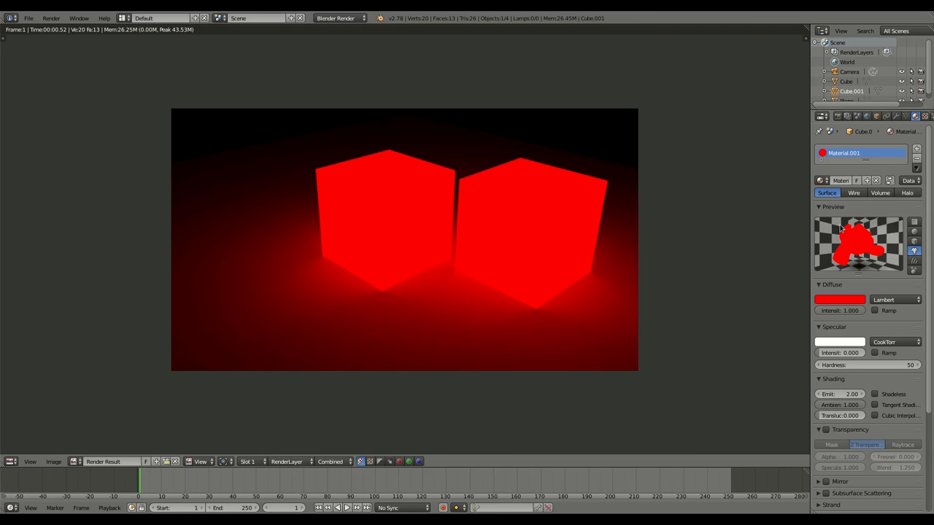
Pick blue as the second cube's diffuse colour in the colour wheel
click(839, 299)
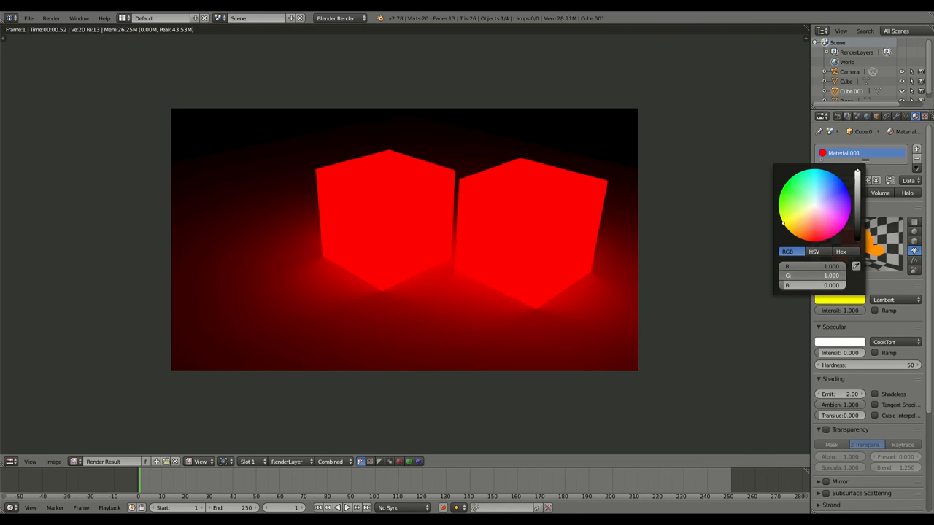
click(846, 222)
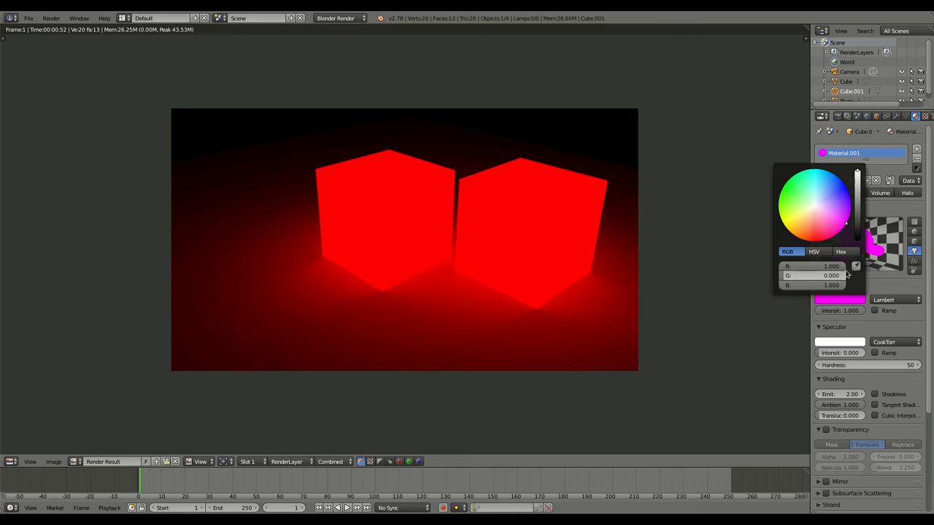
click(478, 169)
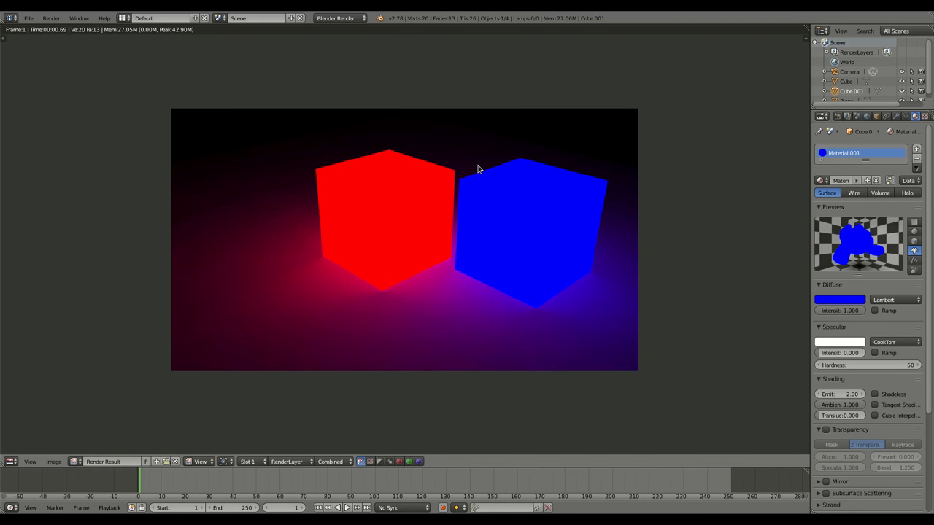
mouse_move(487, 228)
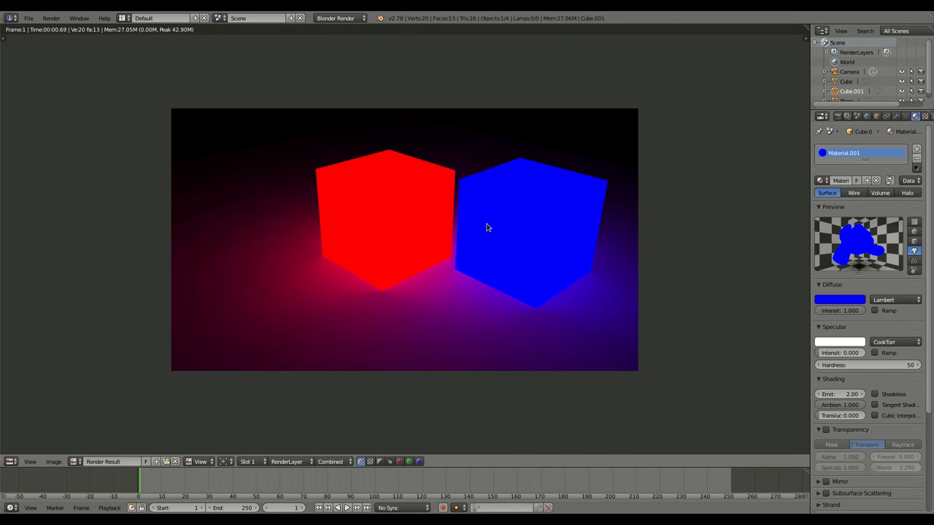
mouse_move(469, 329)
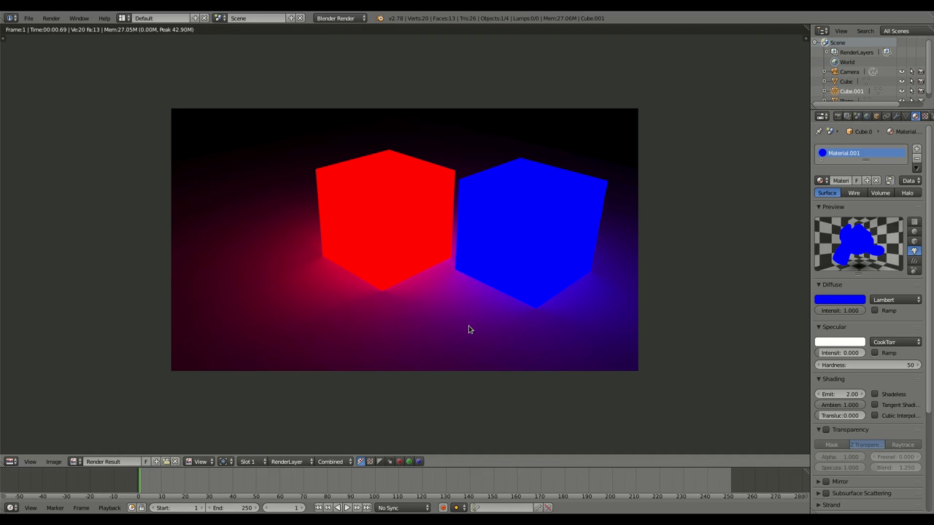
mouse_move(461, 320)
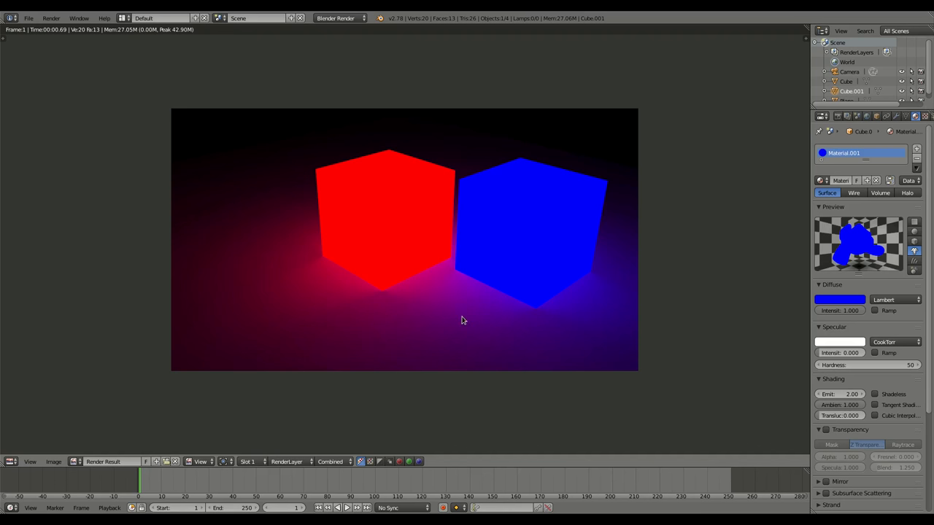
mouse_move(458, 349)
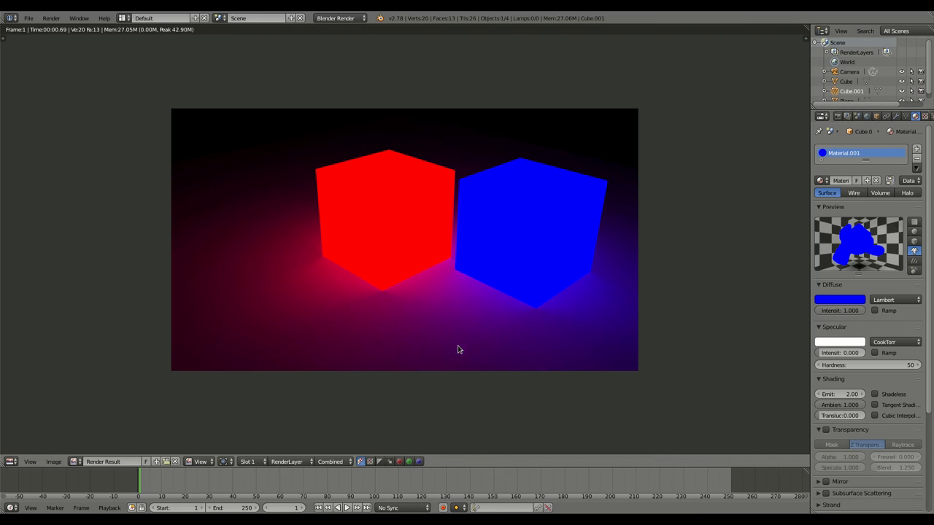
mouse_move(451, 342)
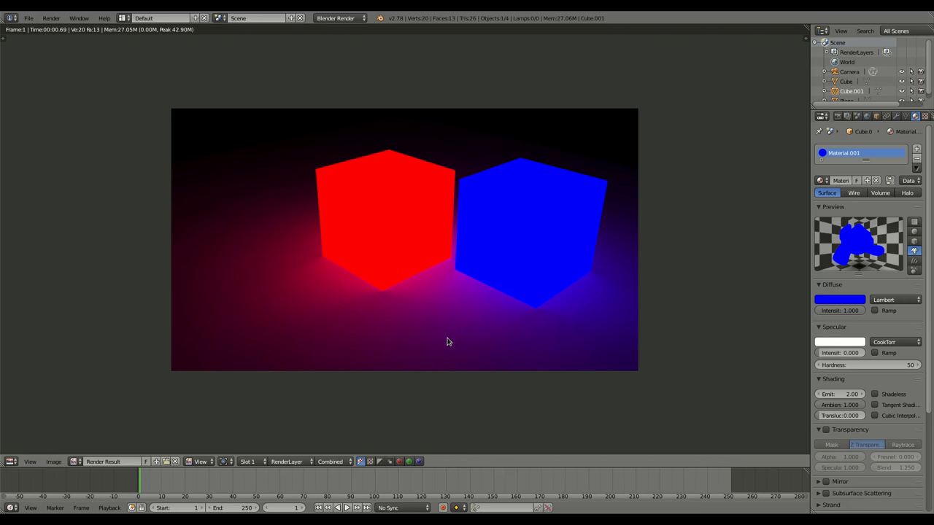
mouse_move(420, 233)
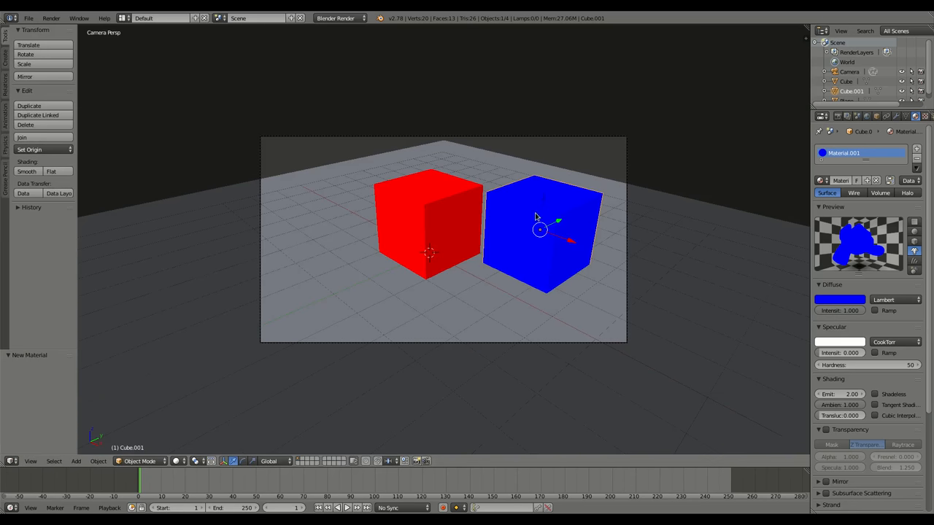
Set the second cube's diffuse colour to cyan and render with F12
click(840, 299)
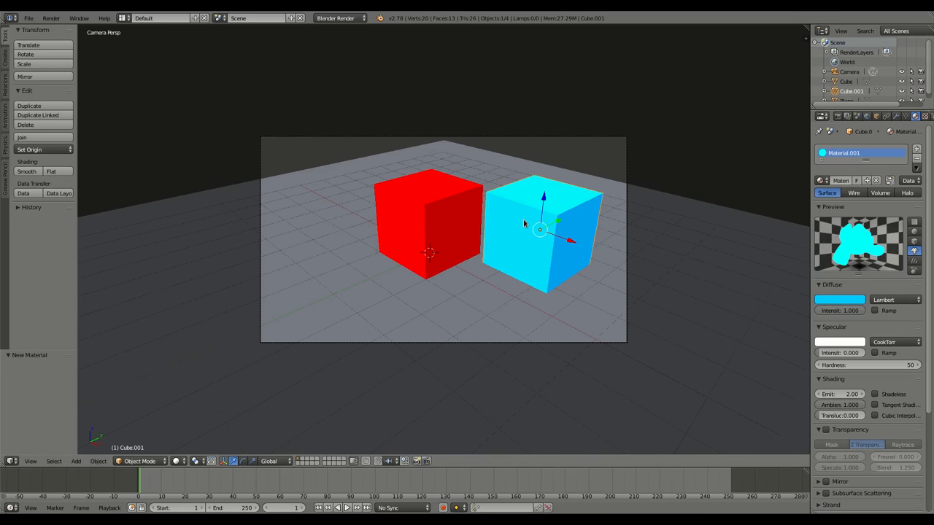
key(F12)
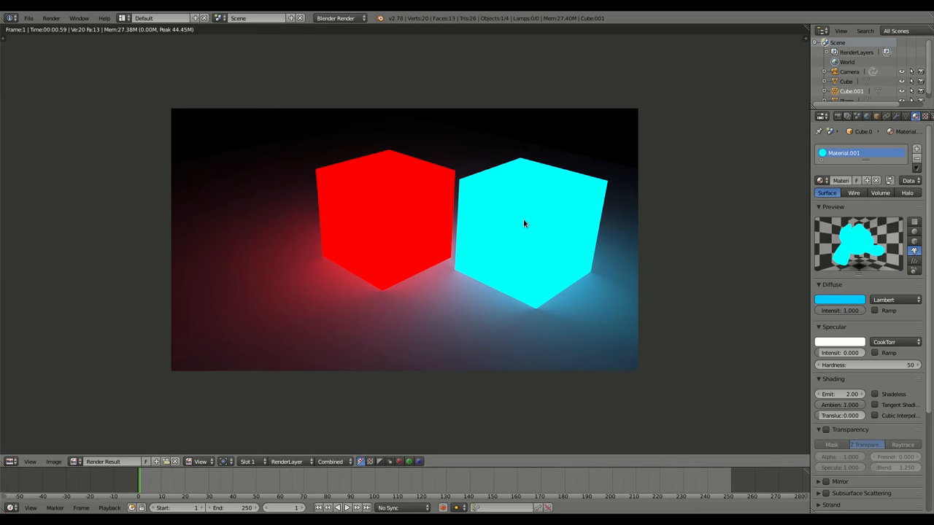
mouse_move(605, 217)
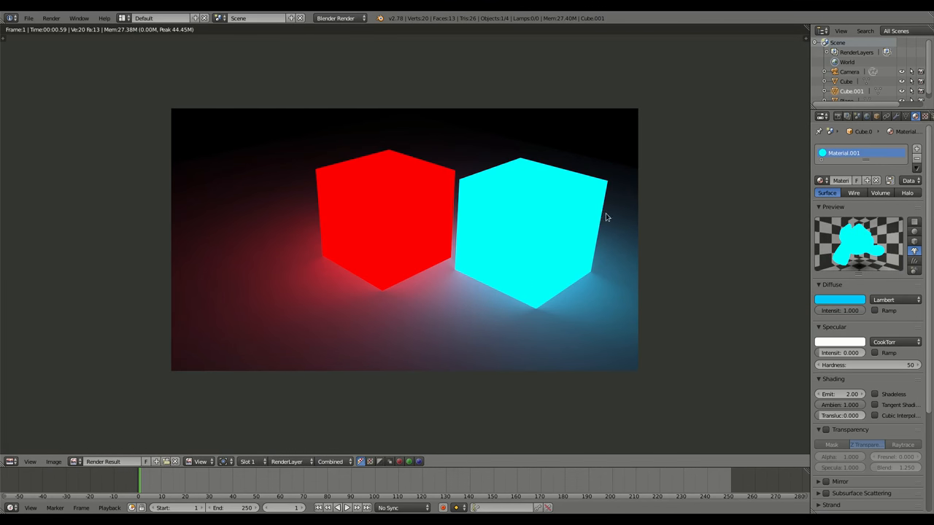
mouse_move(515, 252)
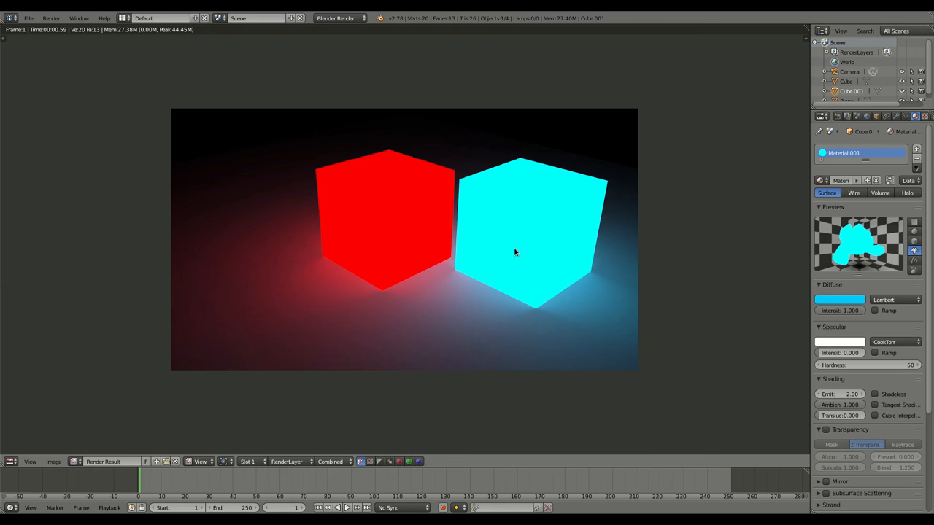
mouse_move(469, 219)
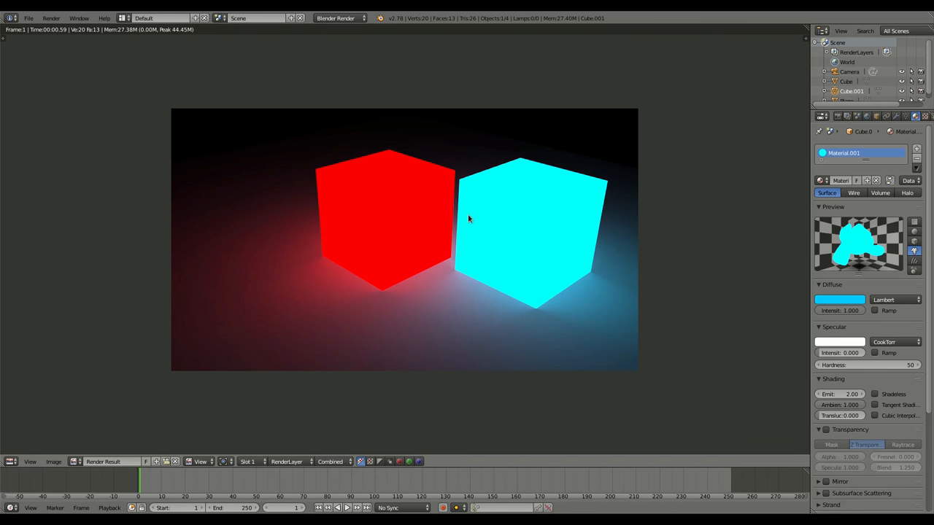
mouse_move(476, 253)
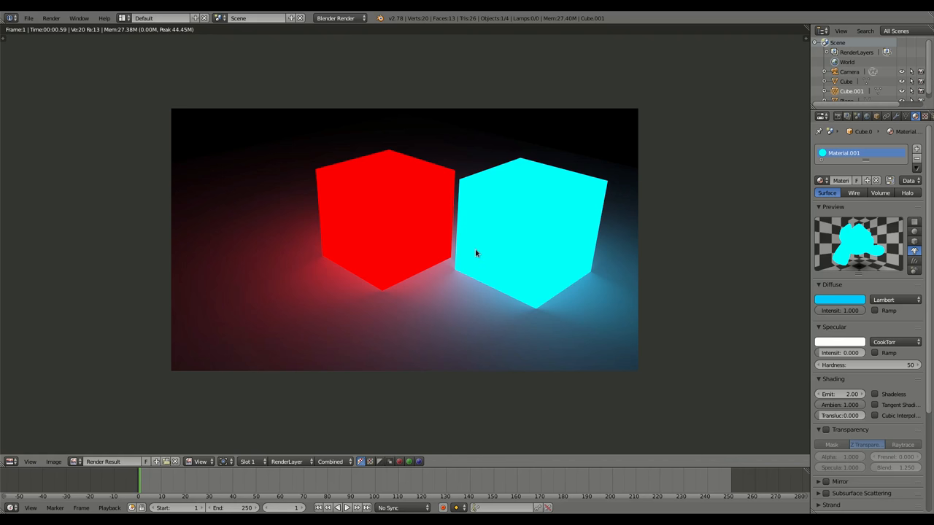
mouse_move(109, 76)
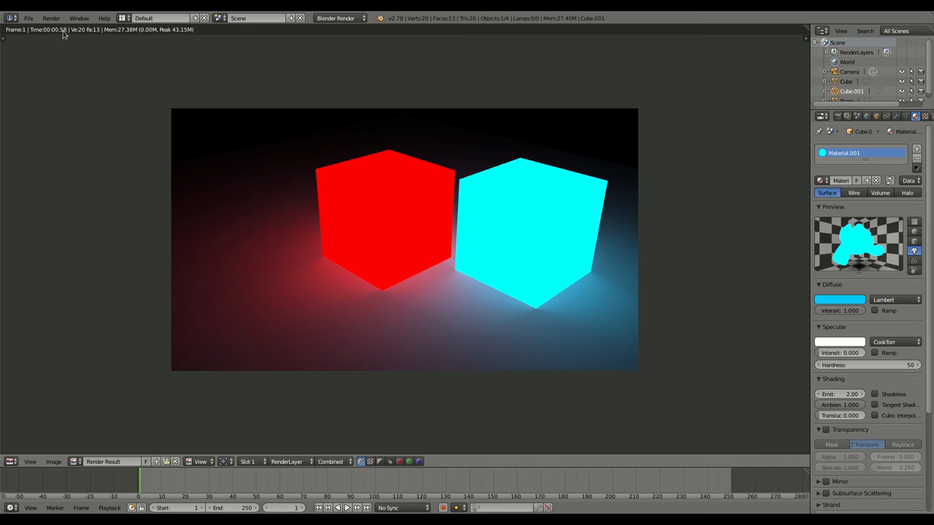
Show the Render properties with the 1920 by 1080 output dimensions
click(838, 116)
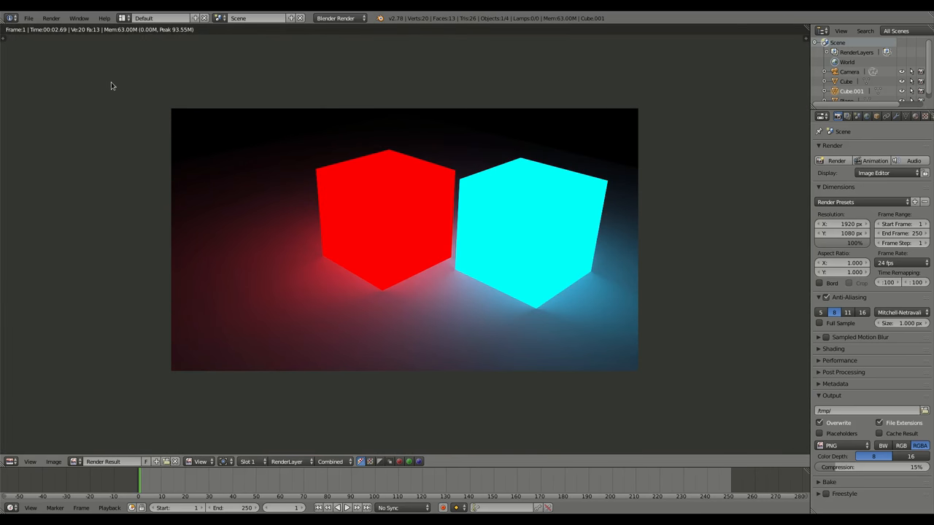
mouse_move(64, 35)
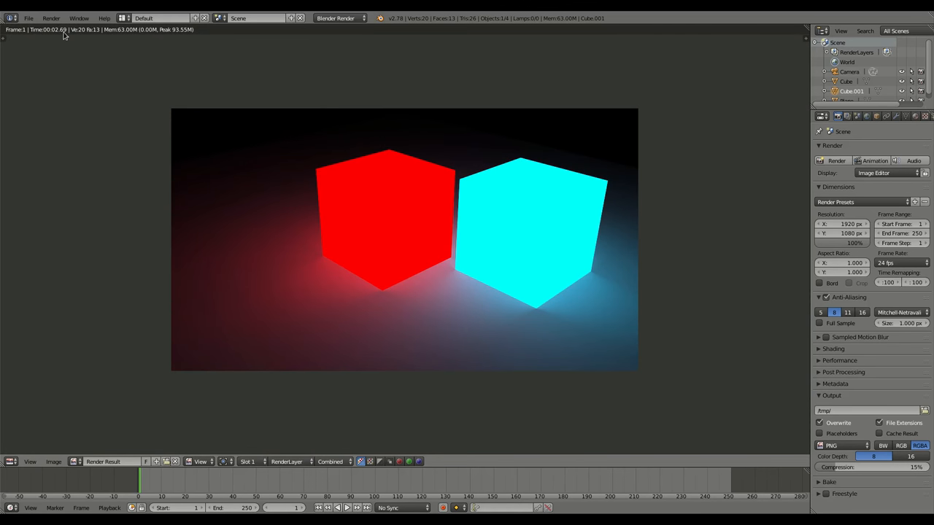
mouse_move(84, 121)
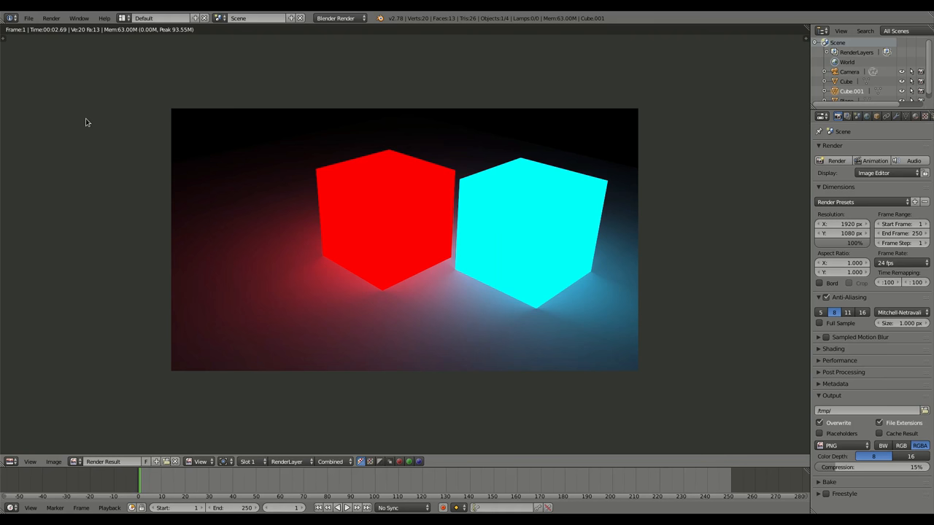
mouse_move(95, 117)
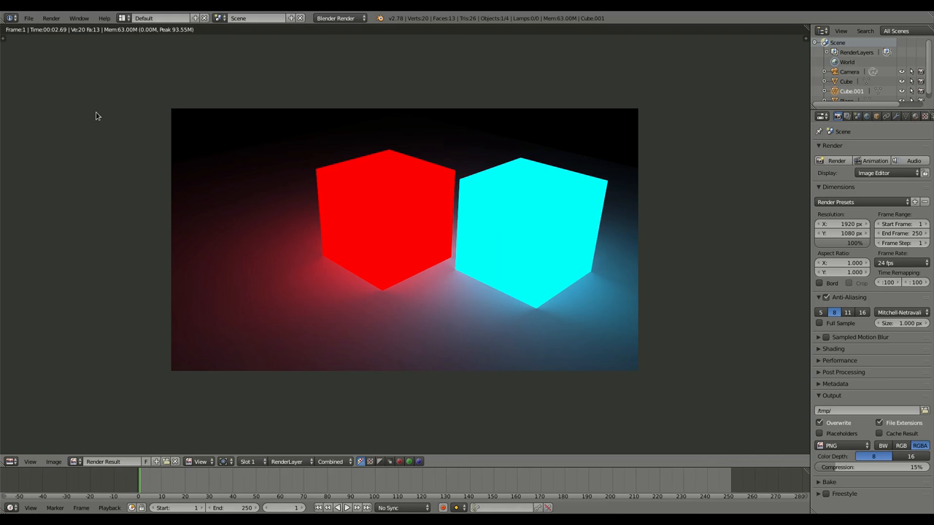
mouse_move(2, 243)
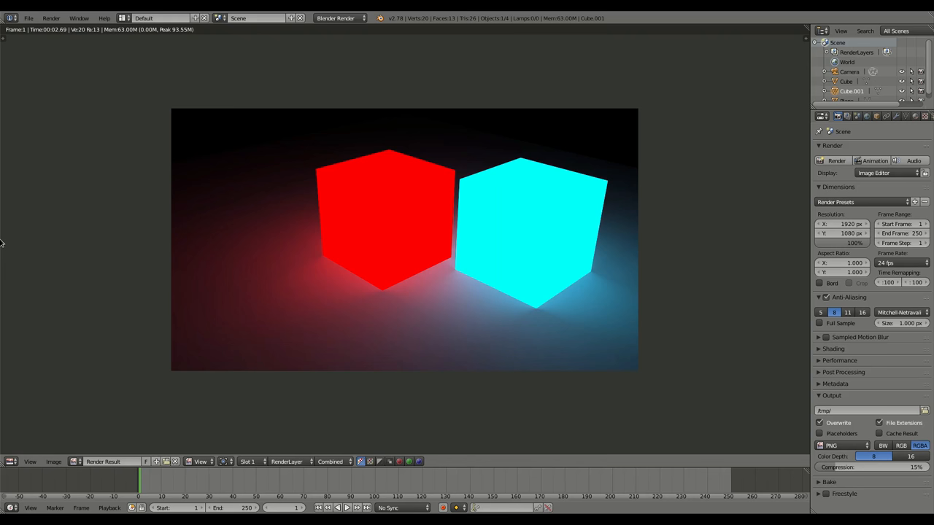
mouse_move(13, 507)
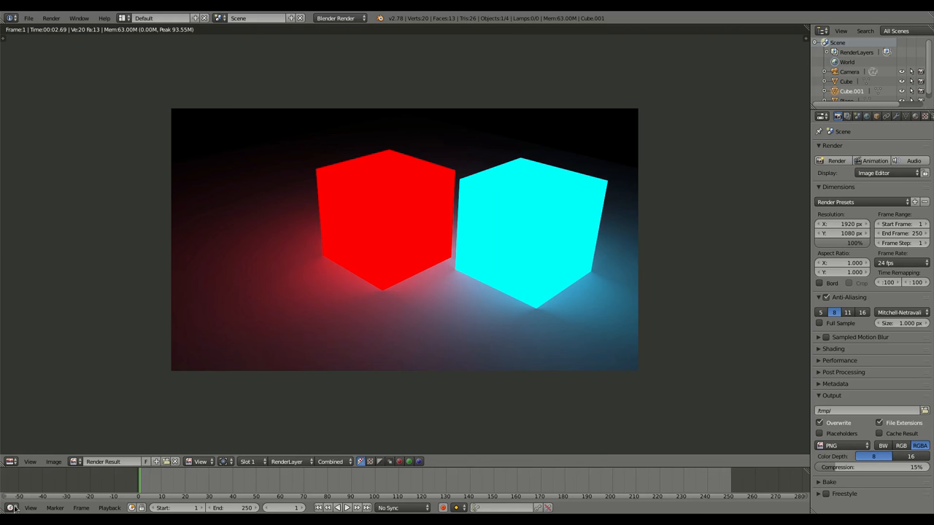